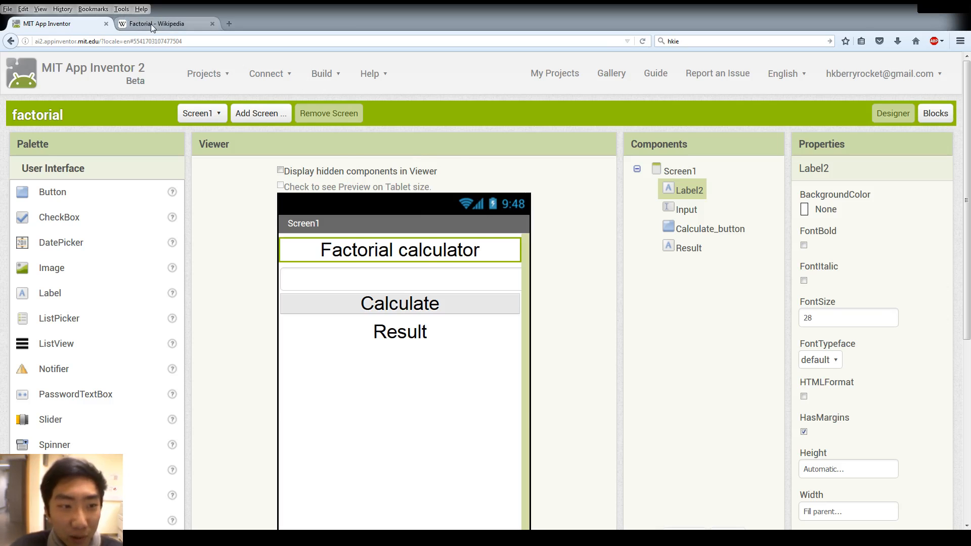
Bring up the Wikipedia Factorial article to review the definition and table of values.
click(164, 23)
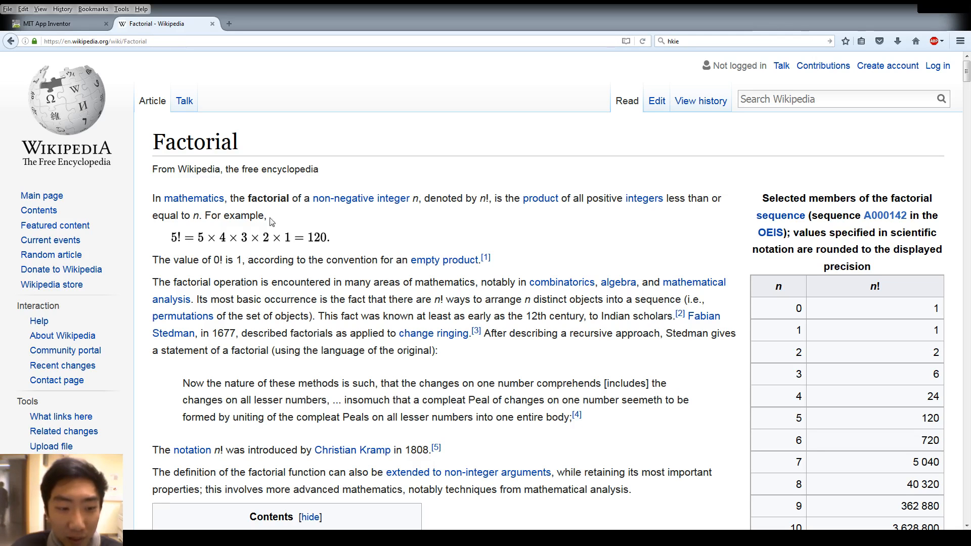
mouse_move(267, 165)
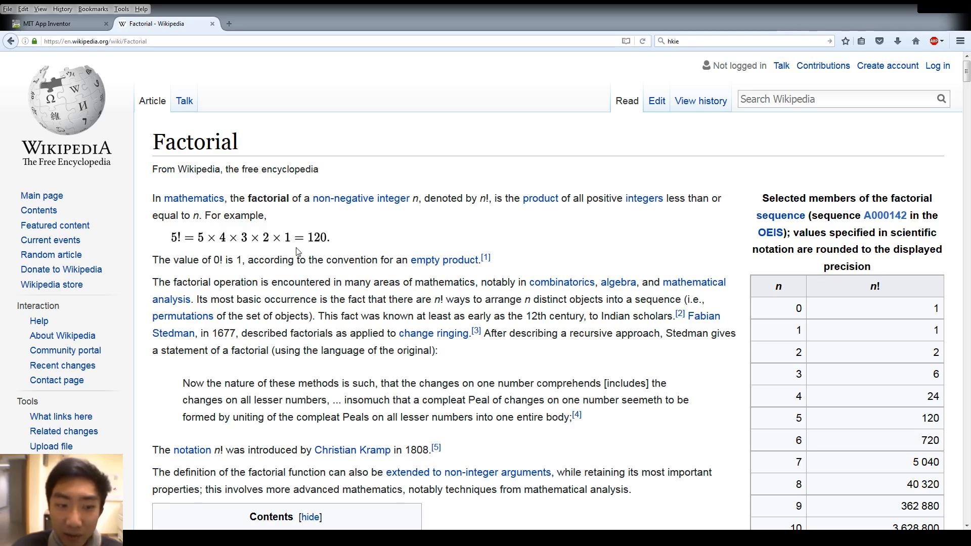
mouse_move(207, 231)
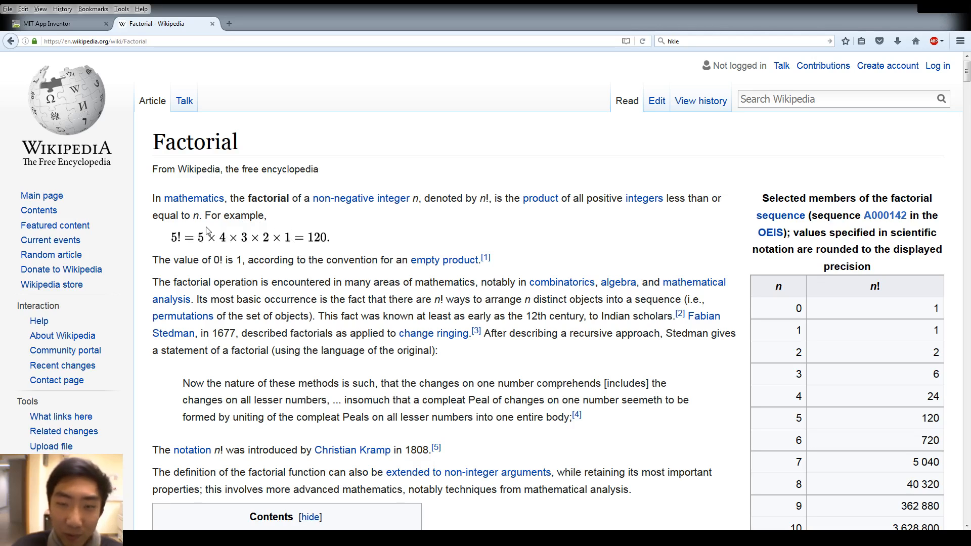
mouse_move(186, 241)
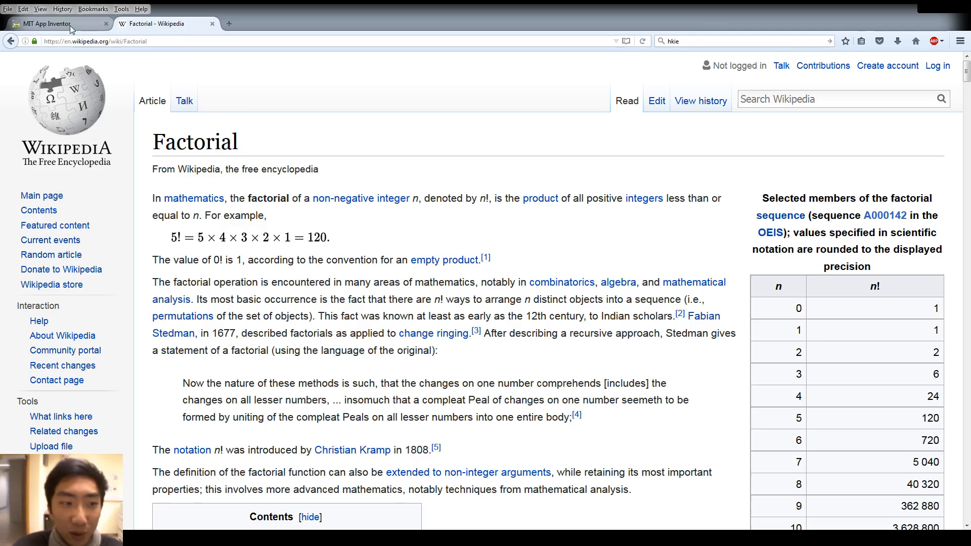
Review the Input, Calculate_button and Result components in Designer, then move to the Blocks editor.
click(56, 24)
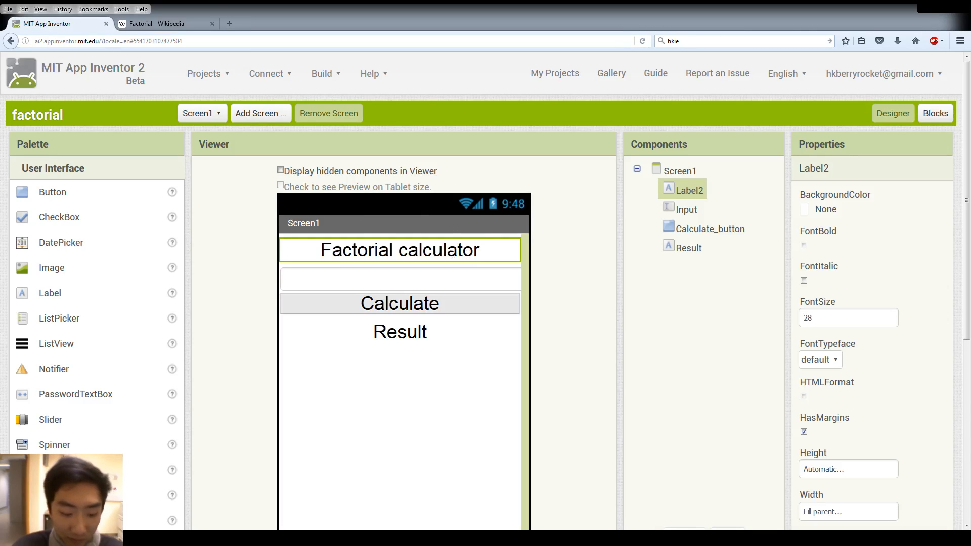
mouse_move(420, 269)
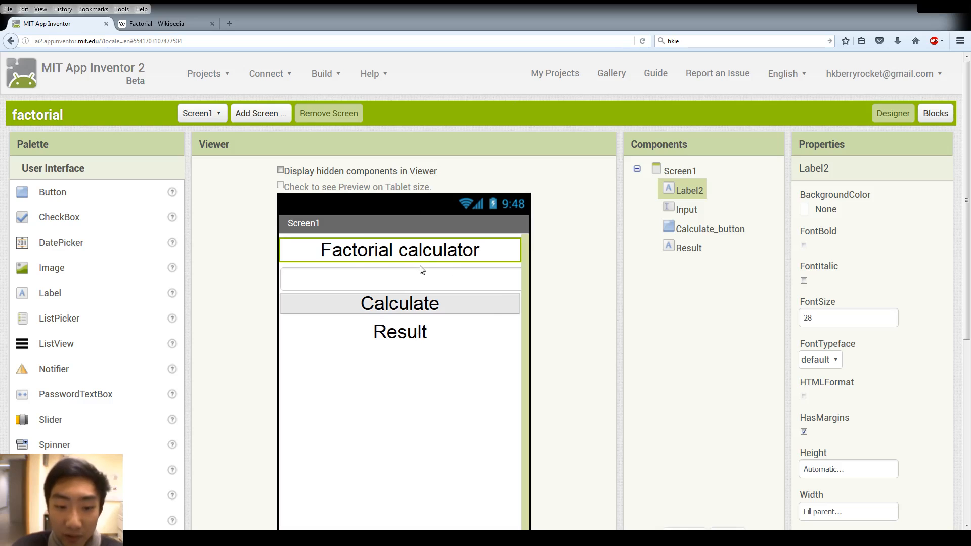
click(399, 279)
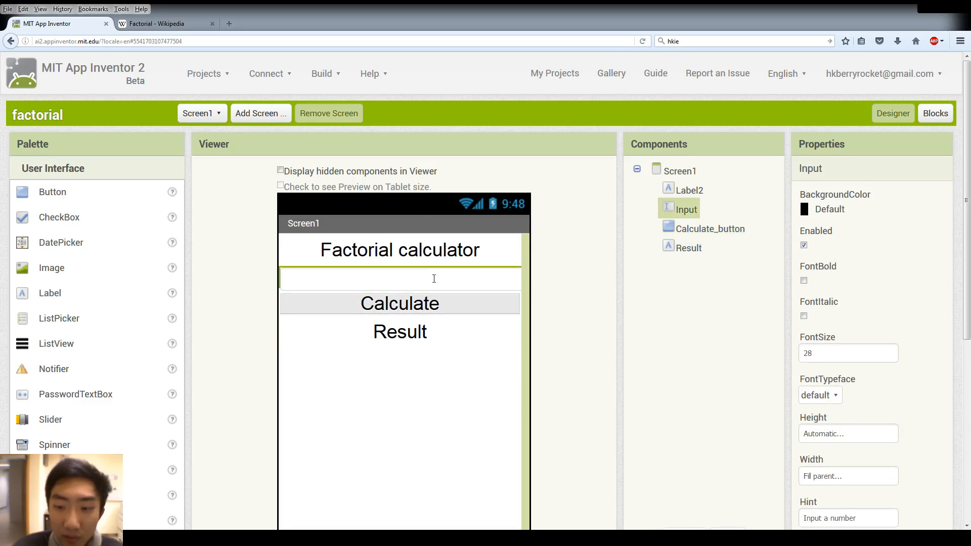
mouse_move(417, 304)
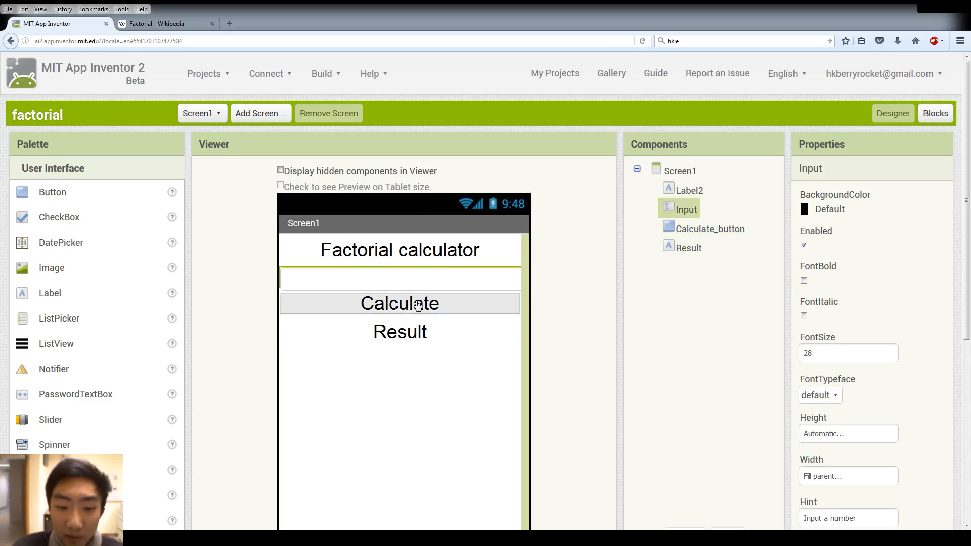
click(400, 303)
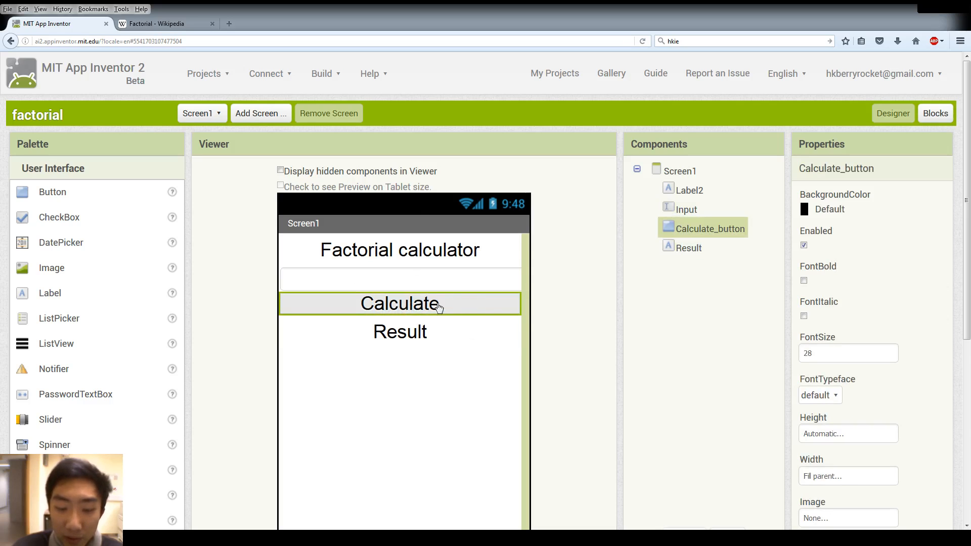
click(689, 248)
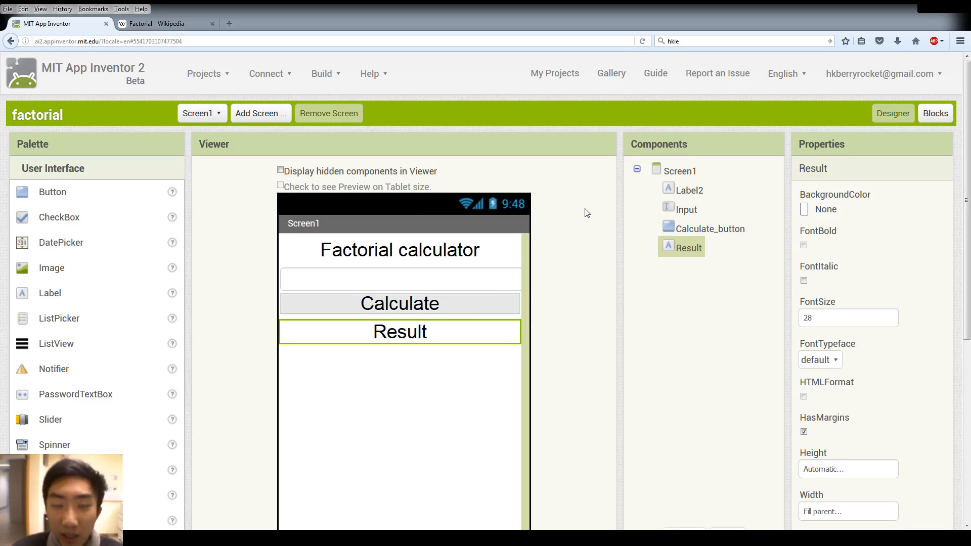
mouse_move(604, 276)
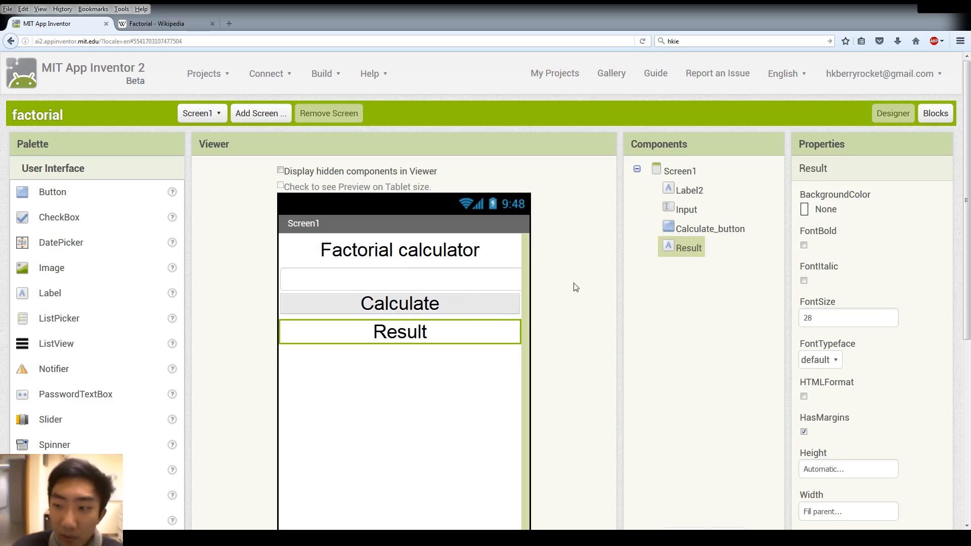
click(934, 113)
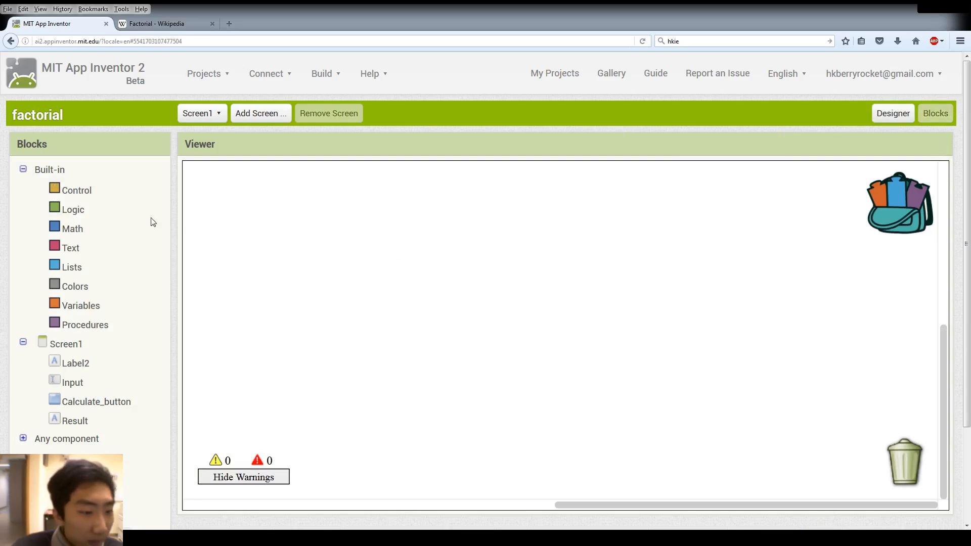
Declare a global variable named result initialized to the number 1.
click(81, 305)
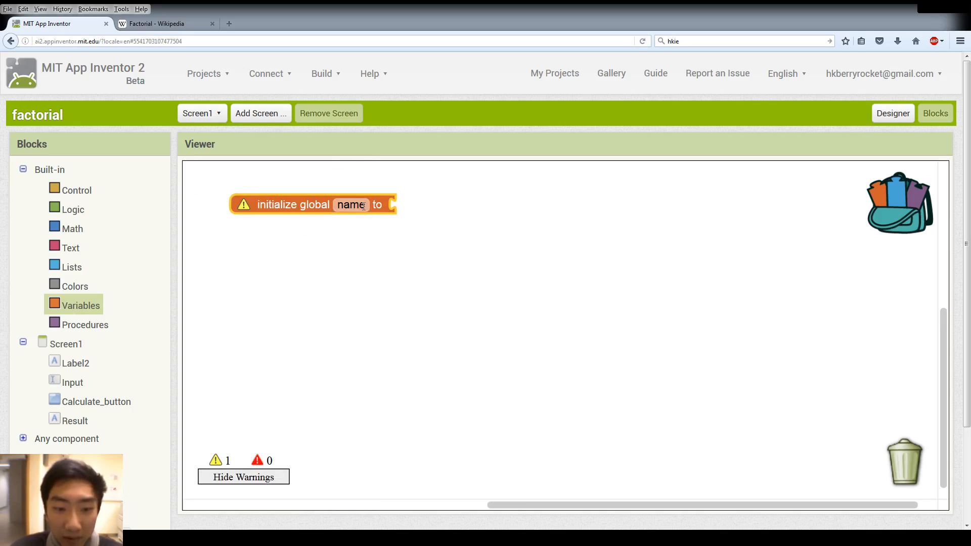
text(res)
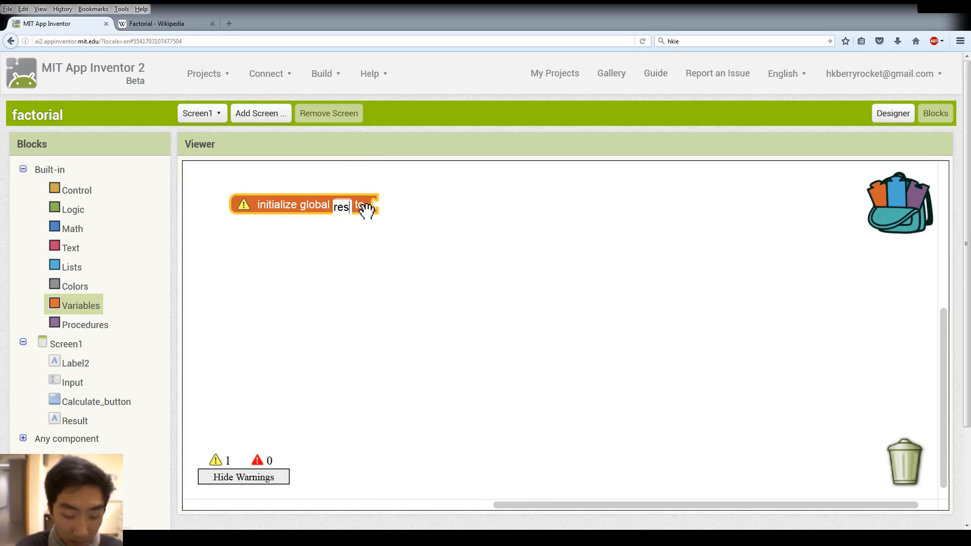
text(result)
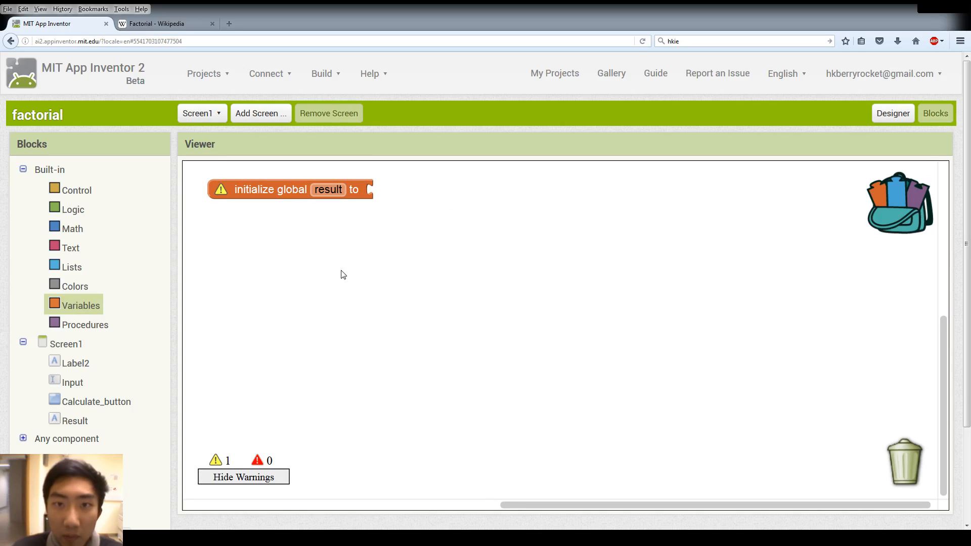
mouse_move(233, 259)
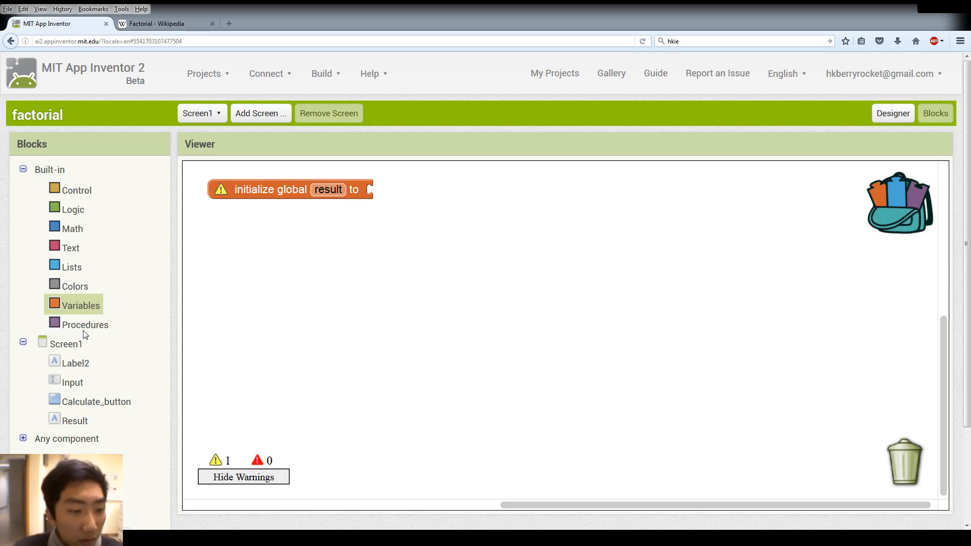
click(71, 228)
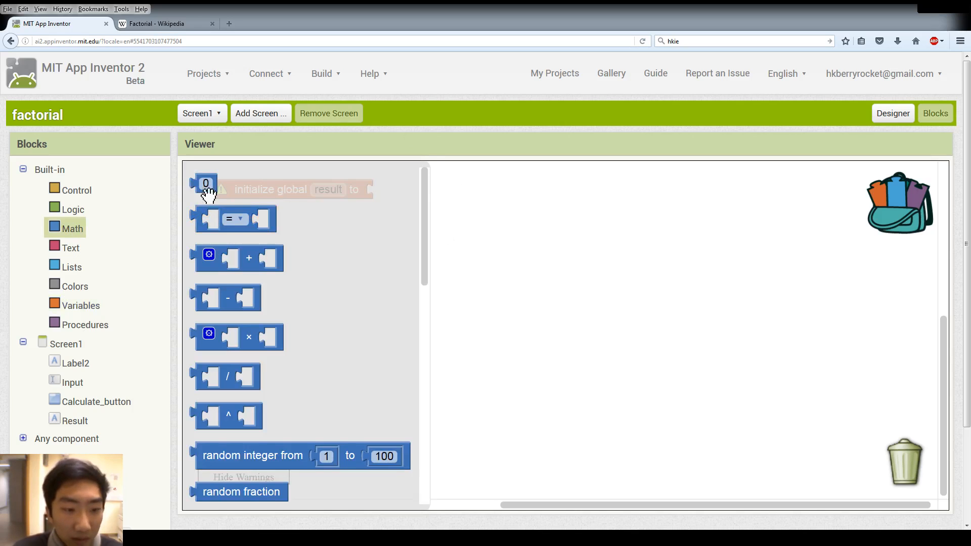
drag(205, 182, 368, 189)
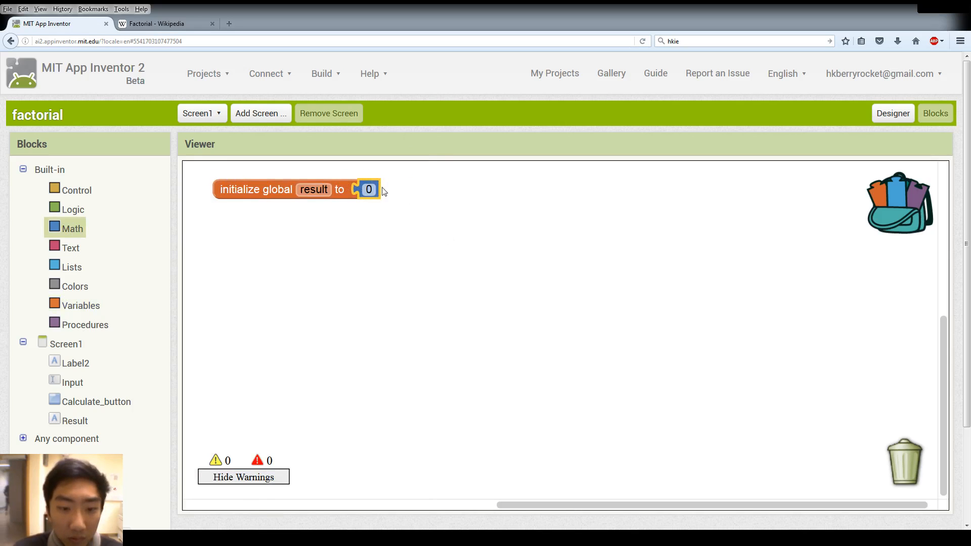
text(1)
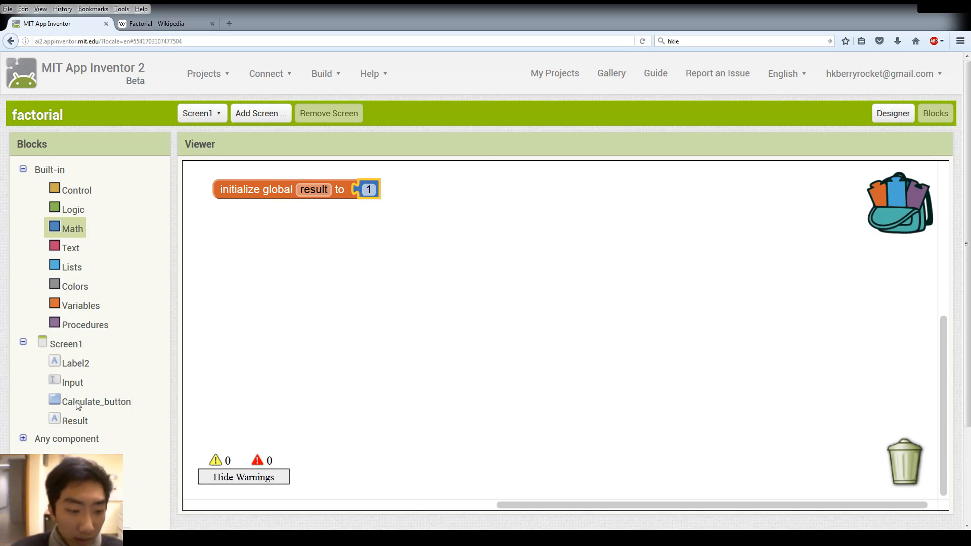
Add an empty 'when Calculate_button.Click do' handler beneath the result variable.
click(98, 401)
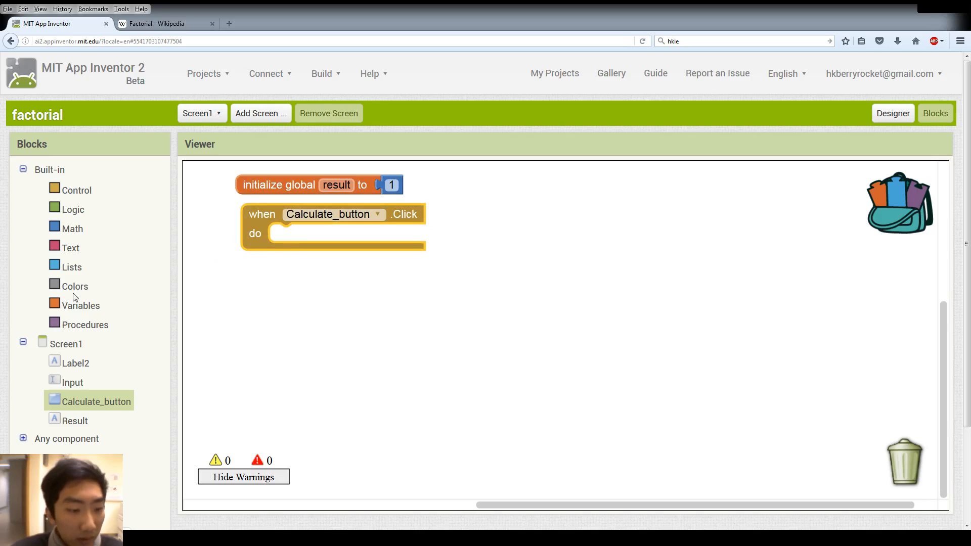
click(77, 189)
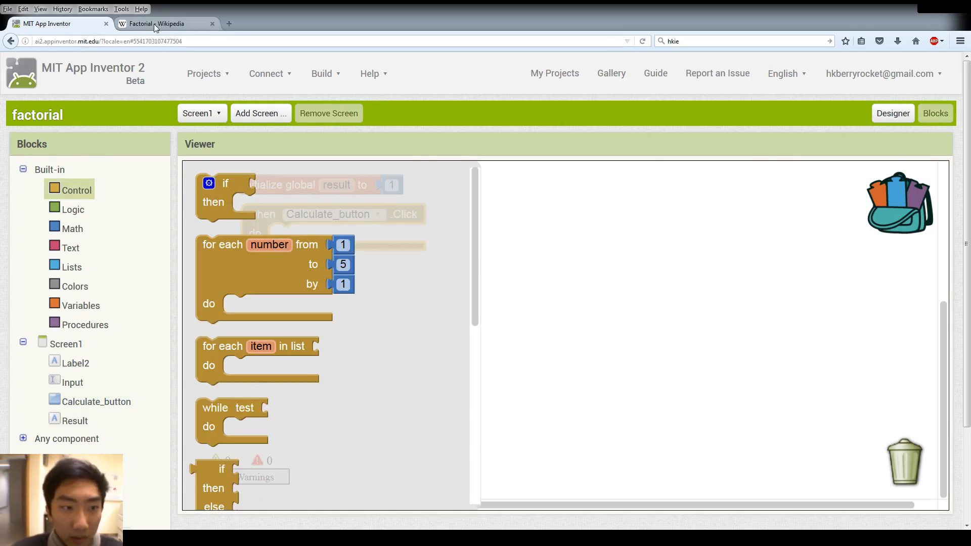
click(158, 23)
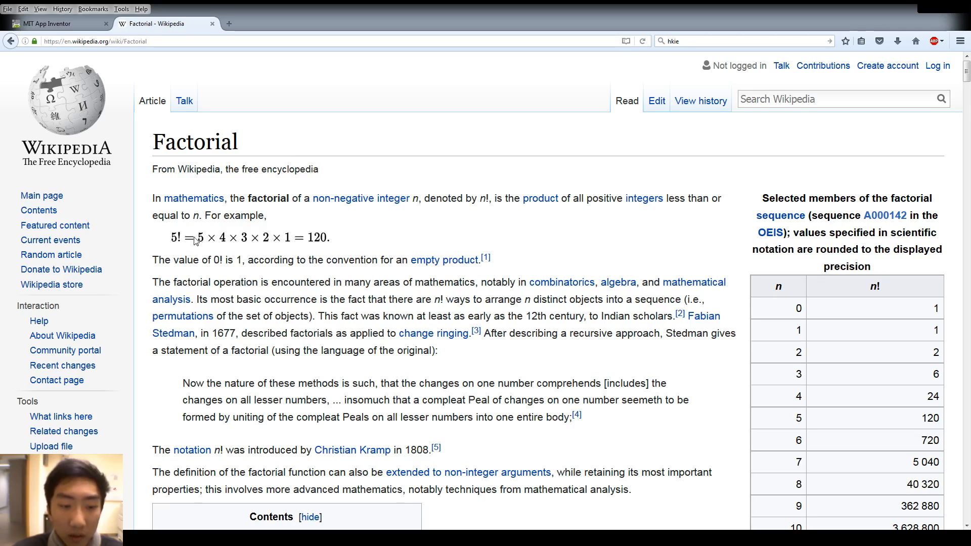
mouse_move(199, 254)
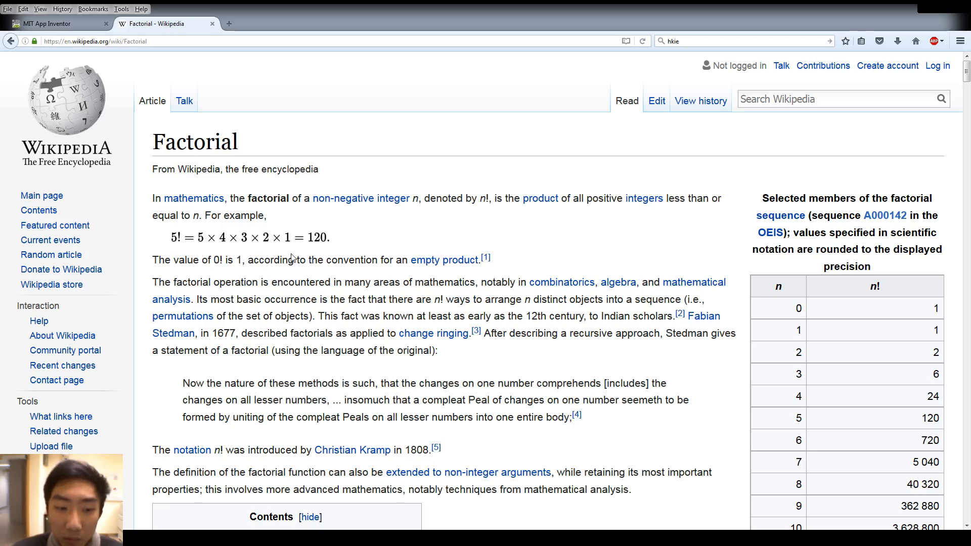
mouse_move(197, 244)
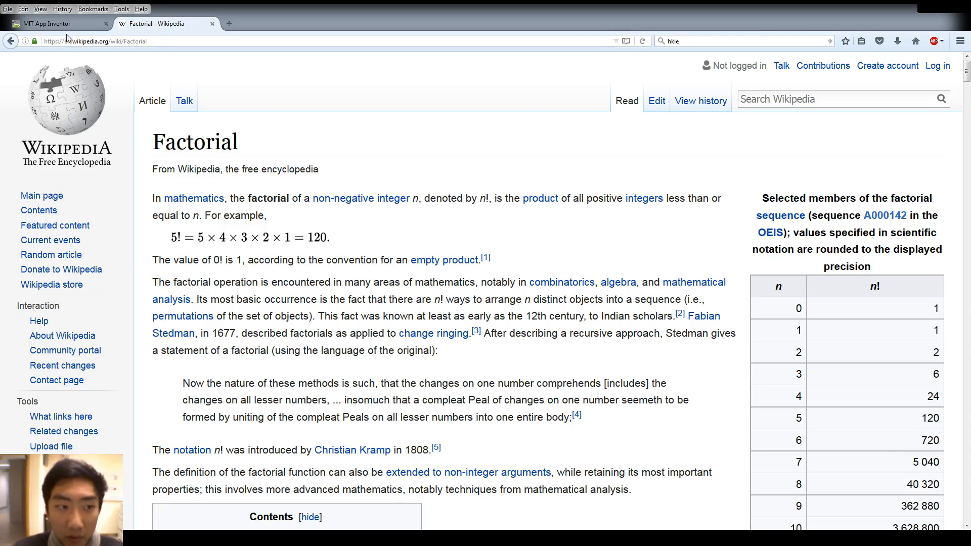
click(52, 24)
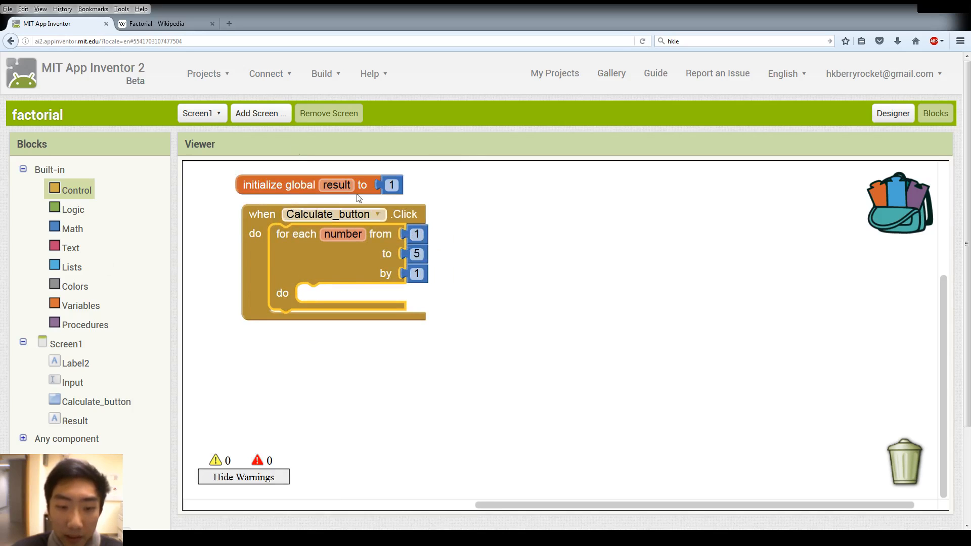
click(158, 23)
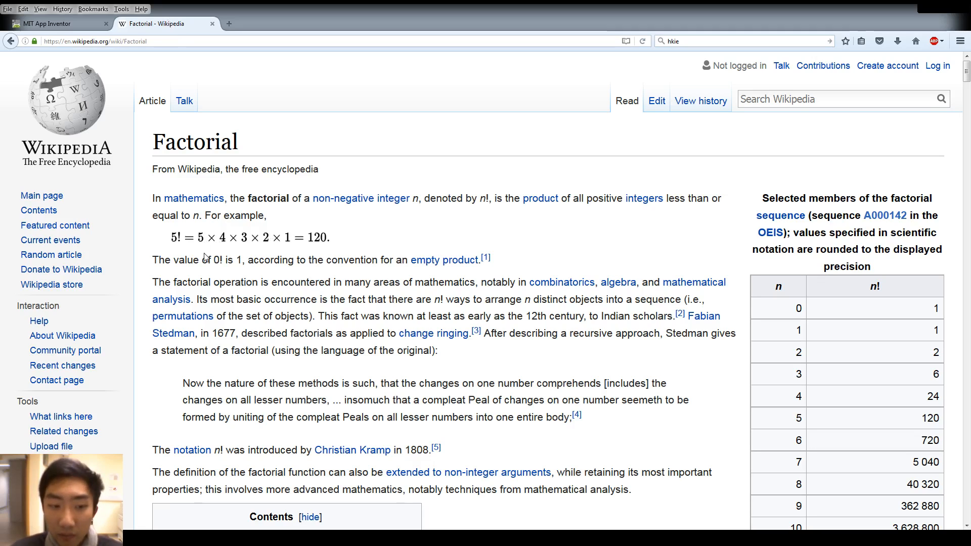
mouse_move(232, 232)
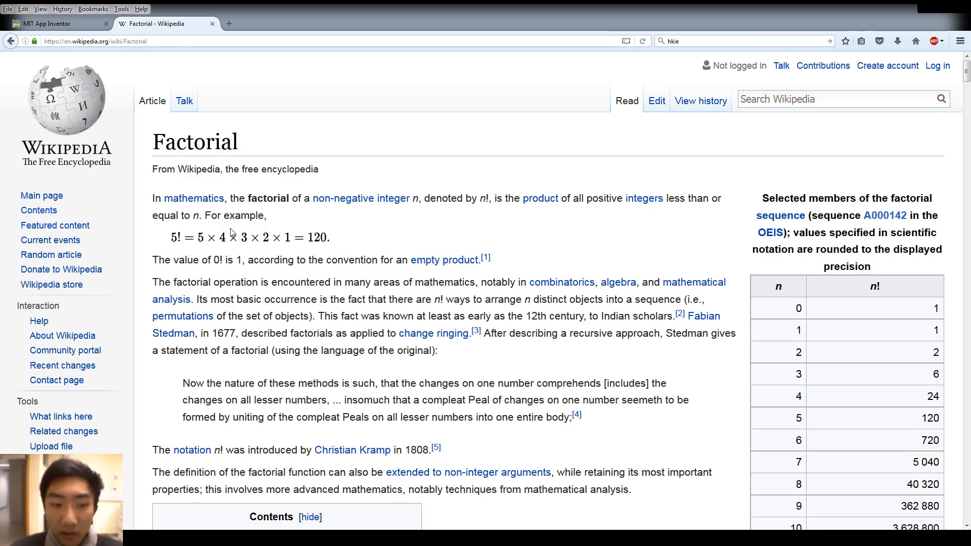
mouse_move(321, 239)
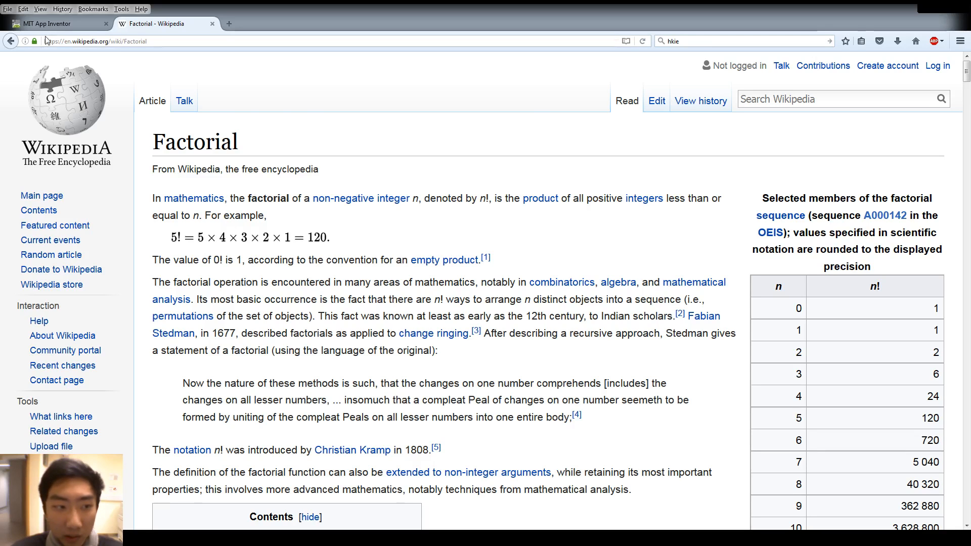
Compare the Factorial article with the project blocks before changing the loop's limit.
click(59, 23)
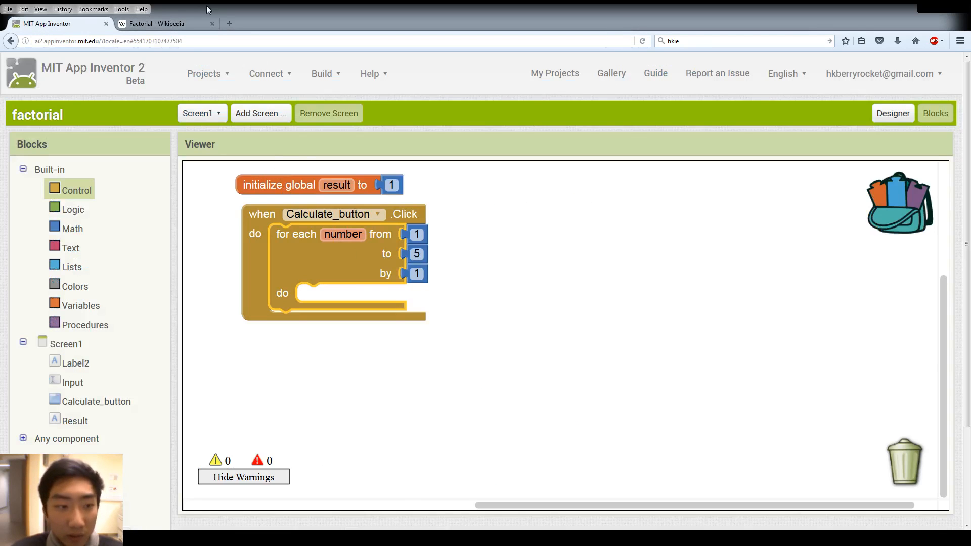
click(158, 23)
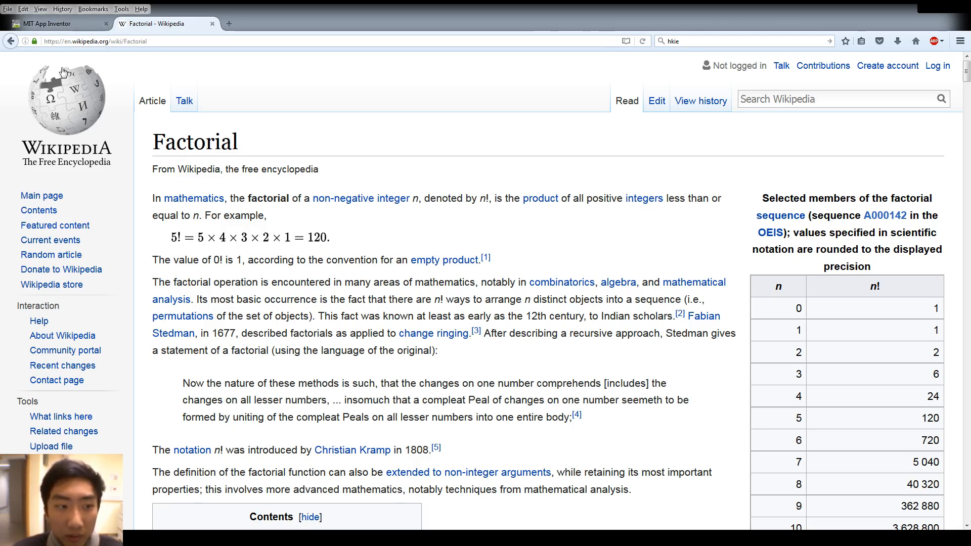
click(55, 23)
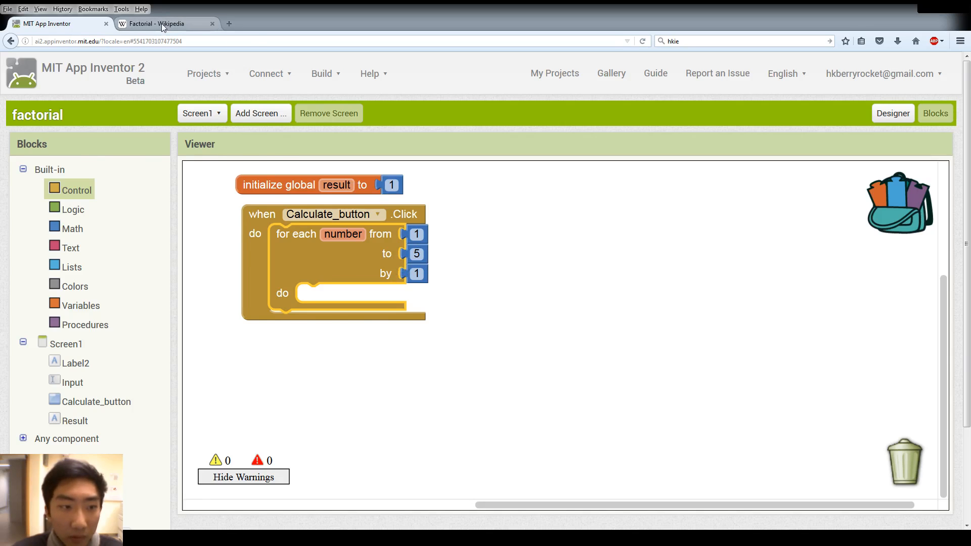
click(166, 23)
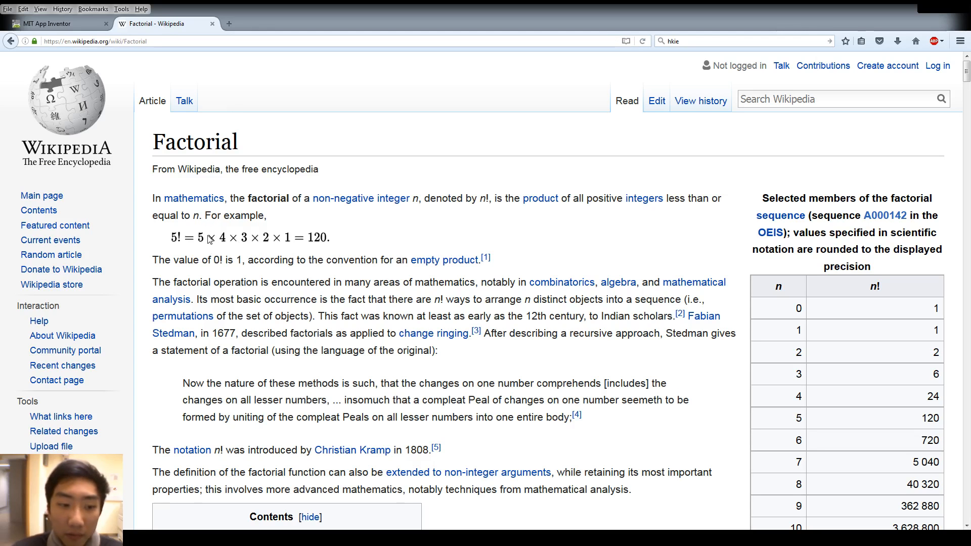
mouse_move(304, 241)
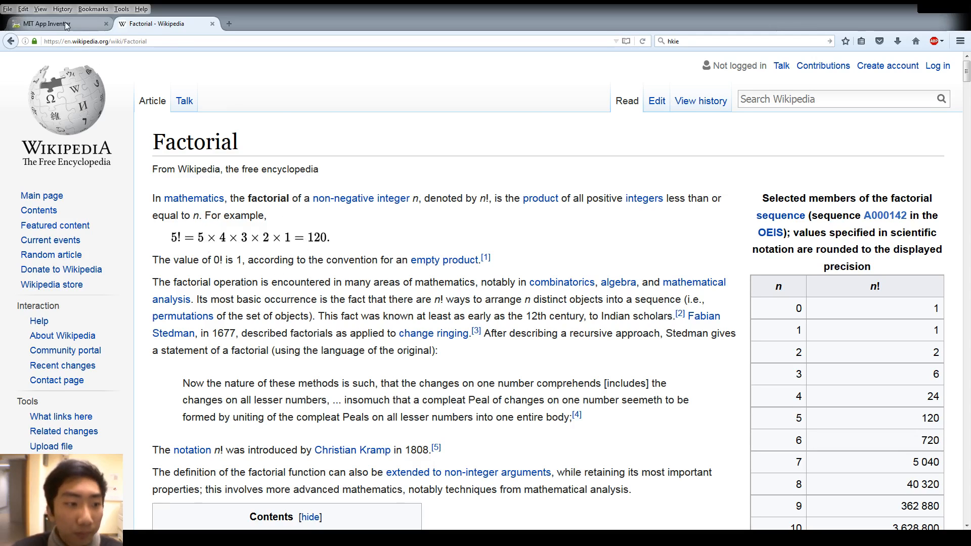
click(56, 24)
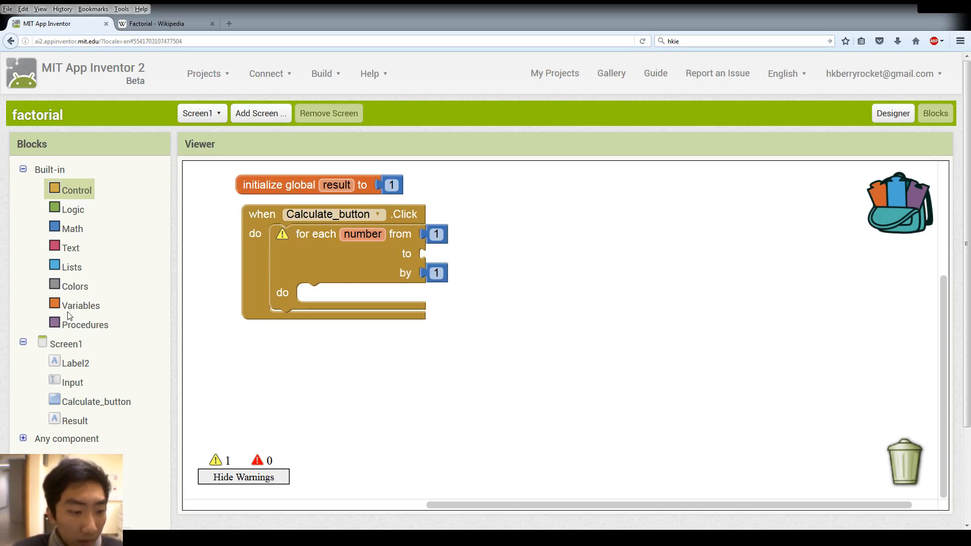
Replace the for-each loop's upper limit with the Input.Text value.
click(73, 383)
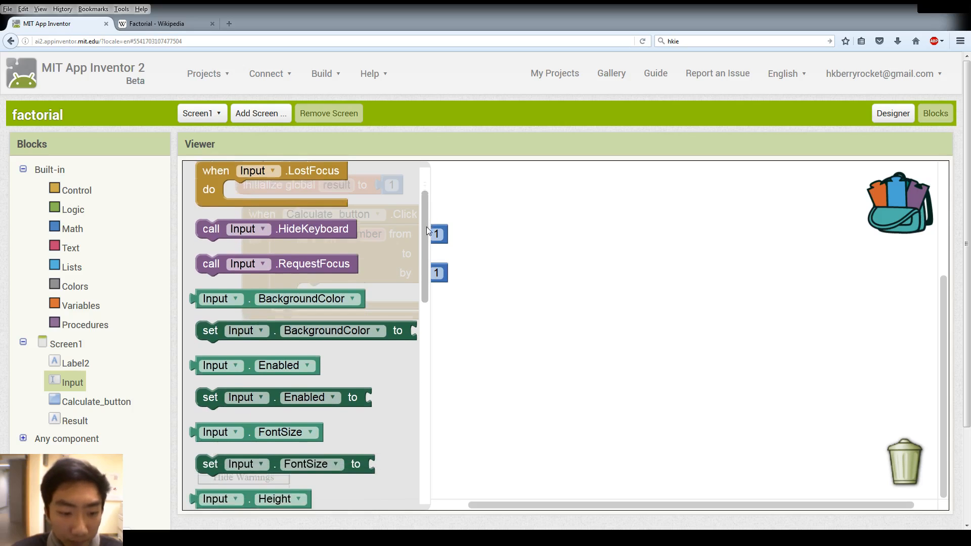
scroll(down, 3)
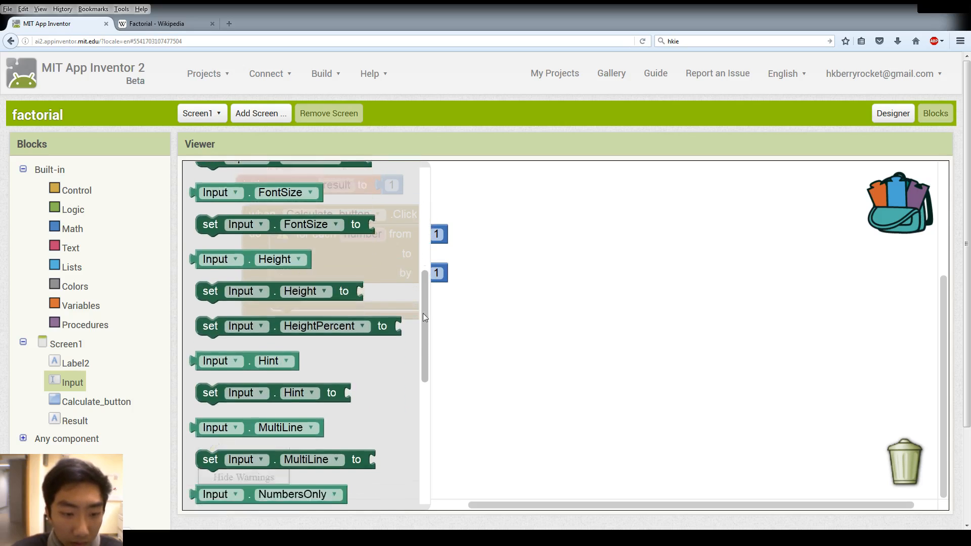
scroll(down, 3)
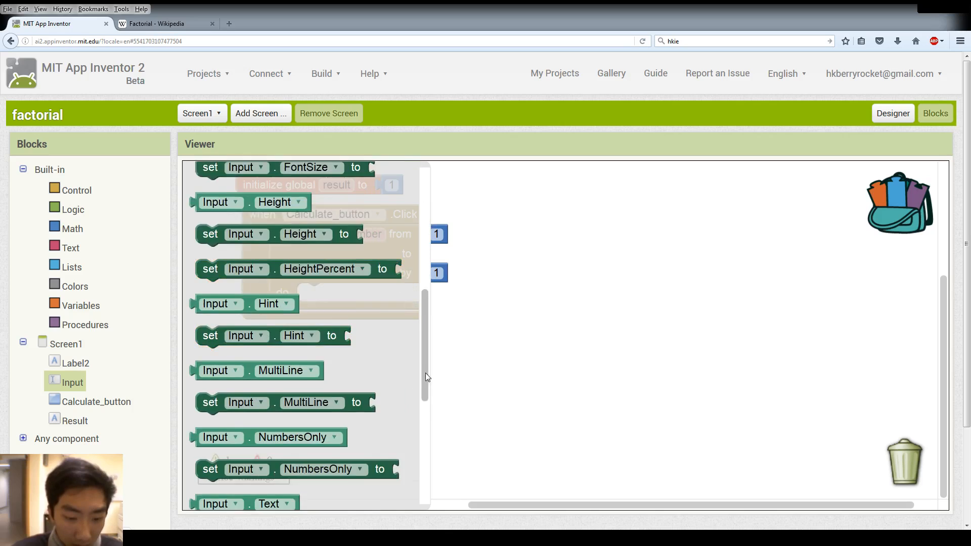
scroll(down, 3)
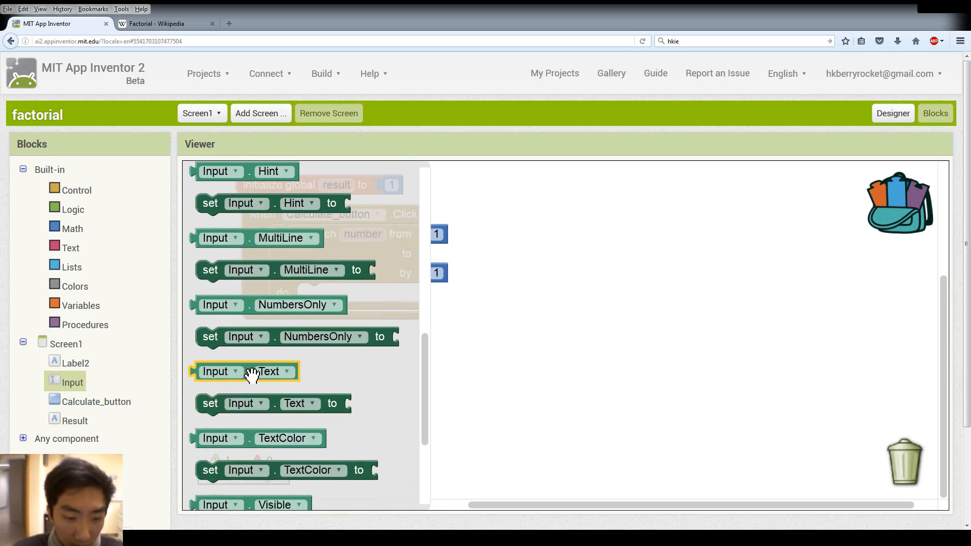
scroll(down, 3)
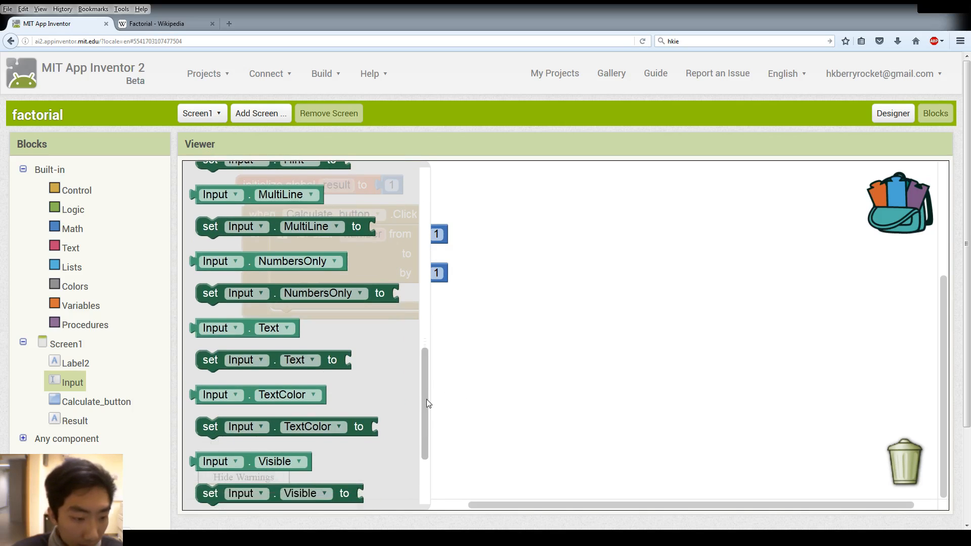
click(245, 328)
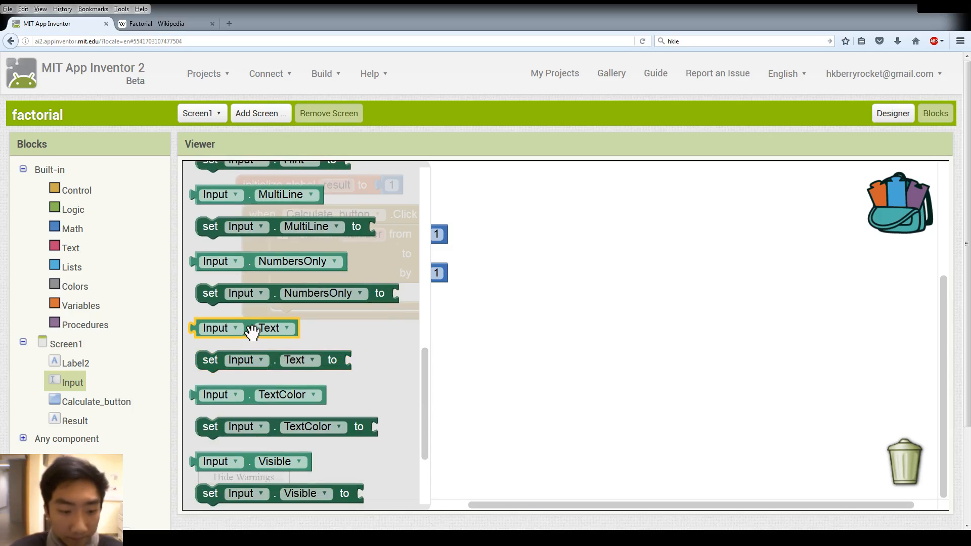
drag(245, 328, 431, 253)
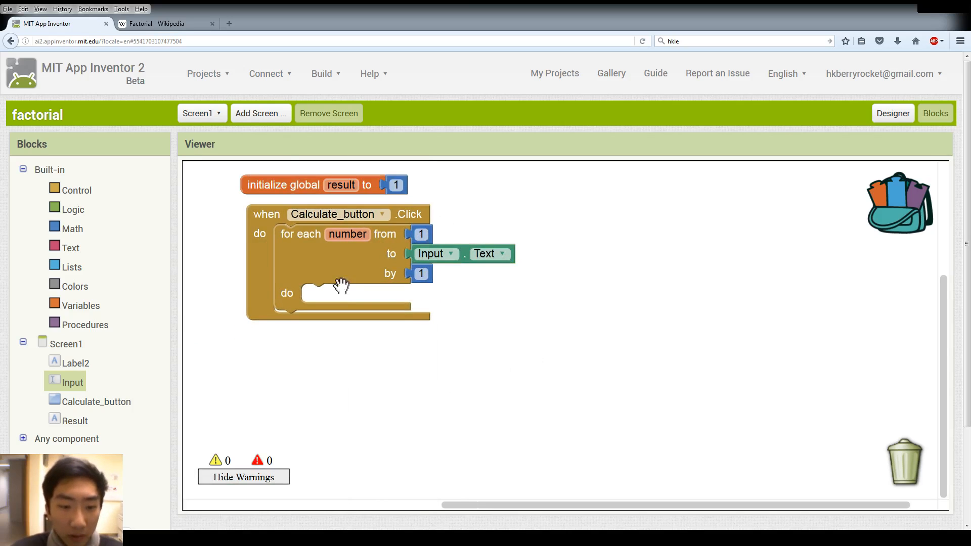
mouse_move(66, 321)
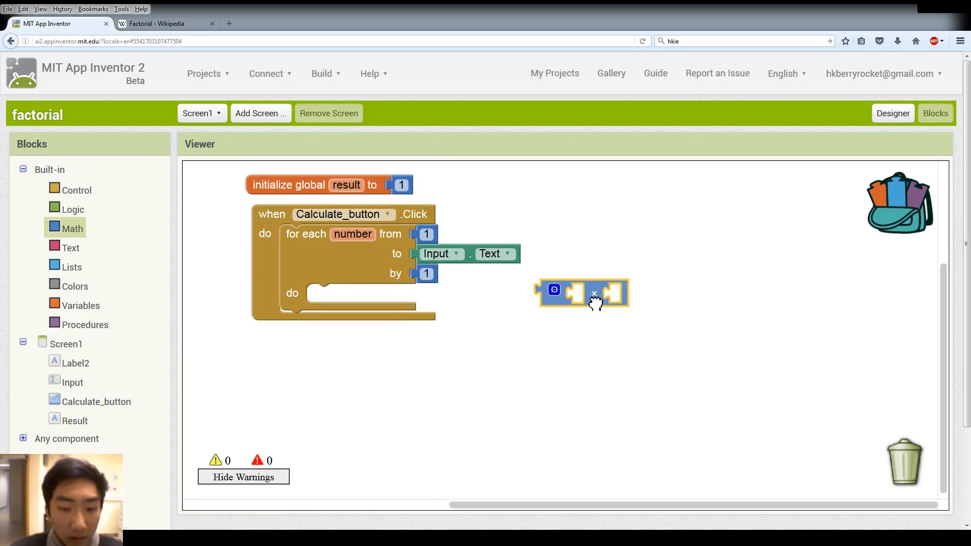
Inside the loop, set global result to global result multiplied by number.
click(80, 304)
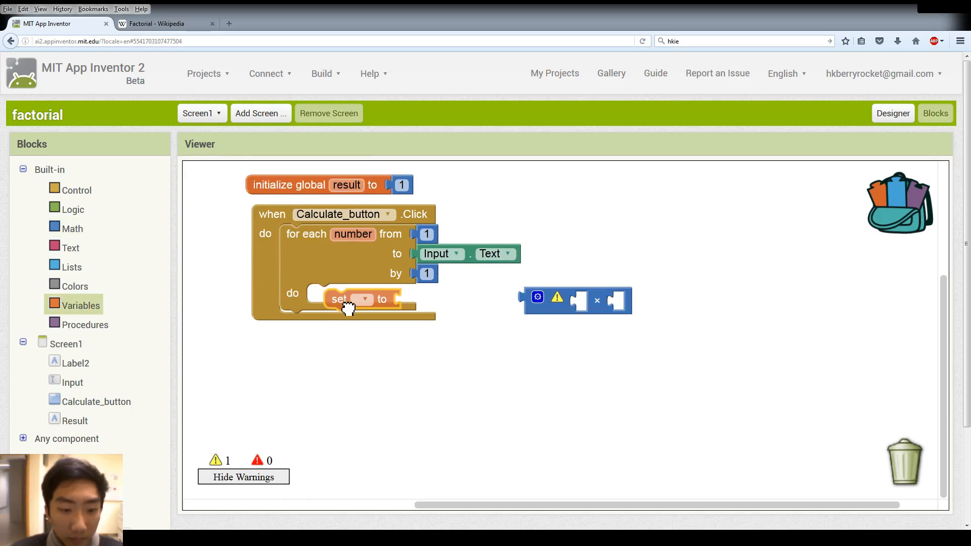
click(363, 299)
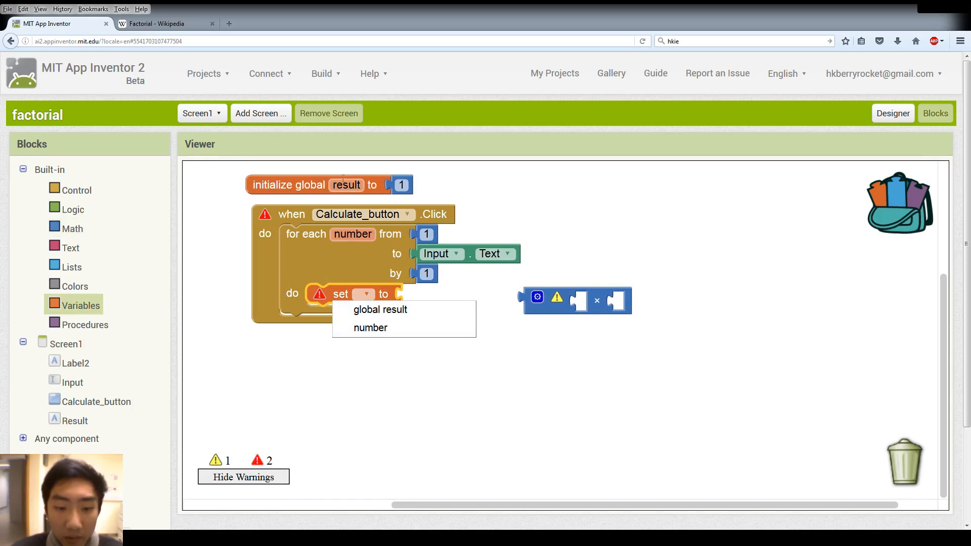
click(380, 309)
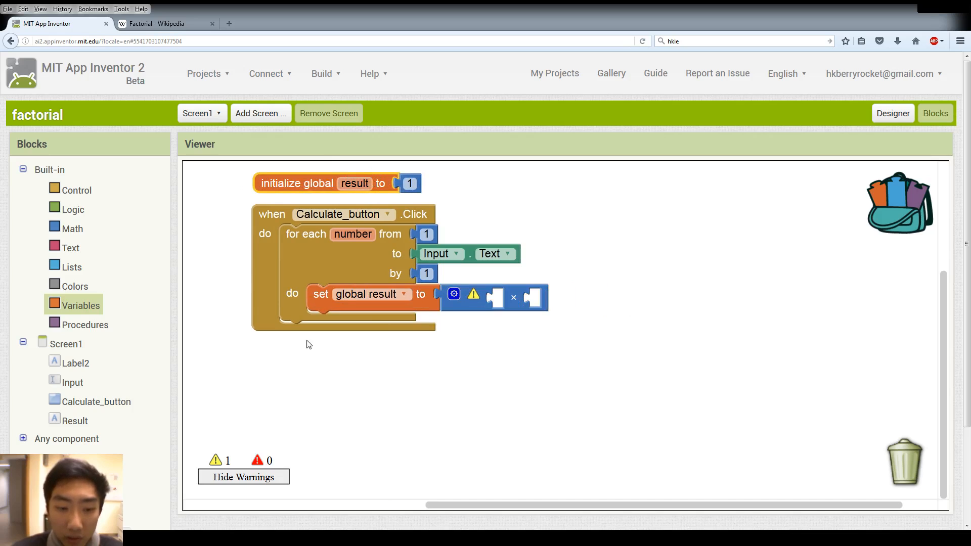
mouse_move(101, 327)
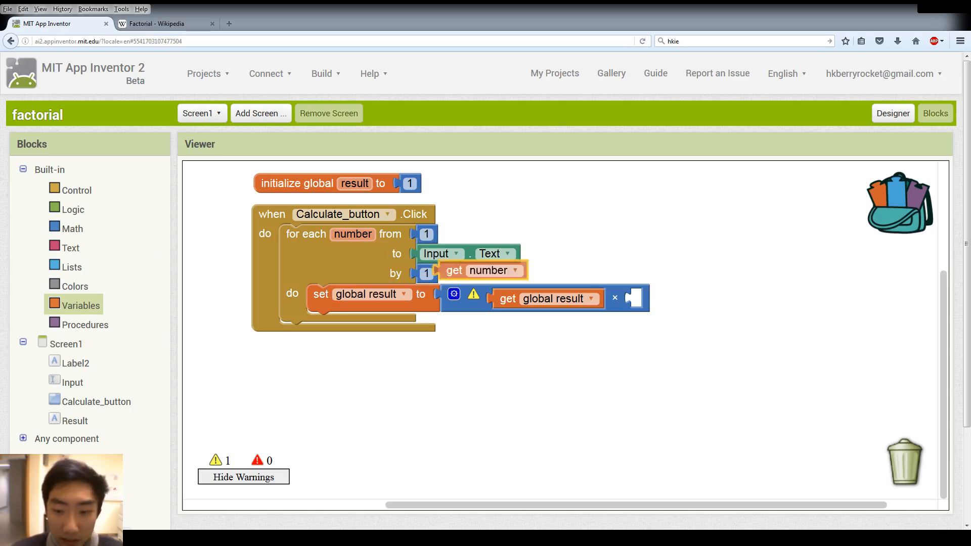
drag(483, 271, 654, 299)
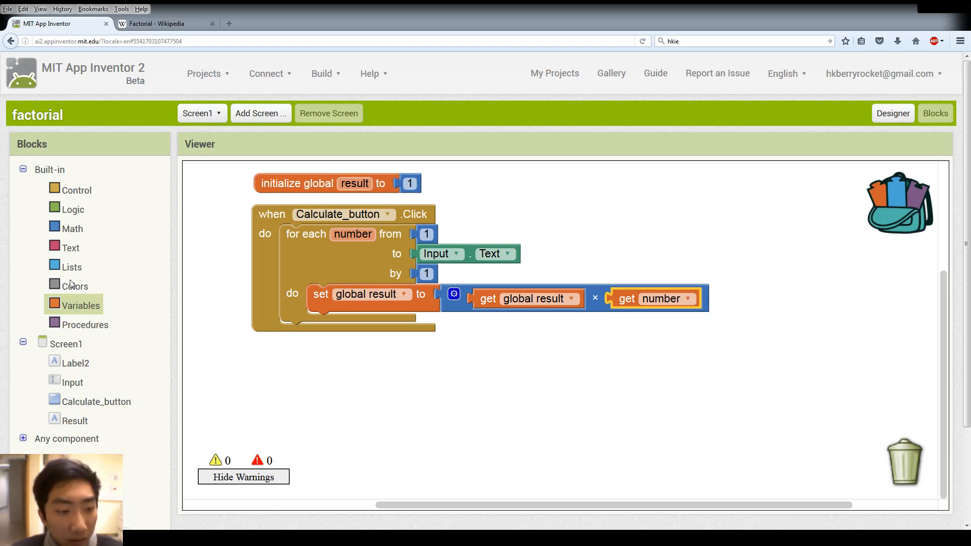
After the loop, set Result.Text to global result, then return to Designer.
click(74, 420)
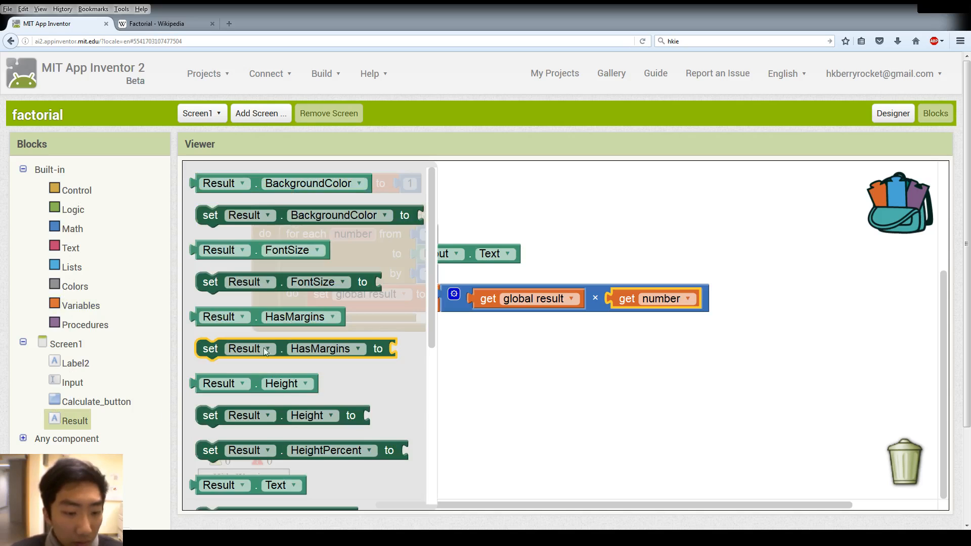
scroll(down, 3)
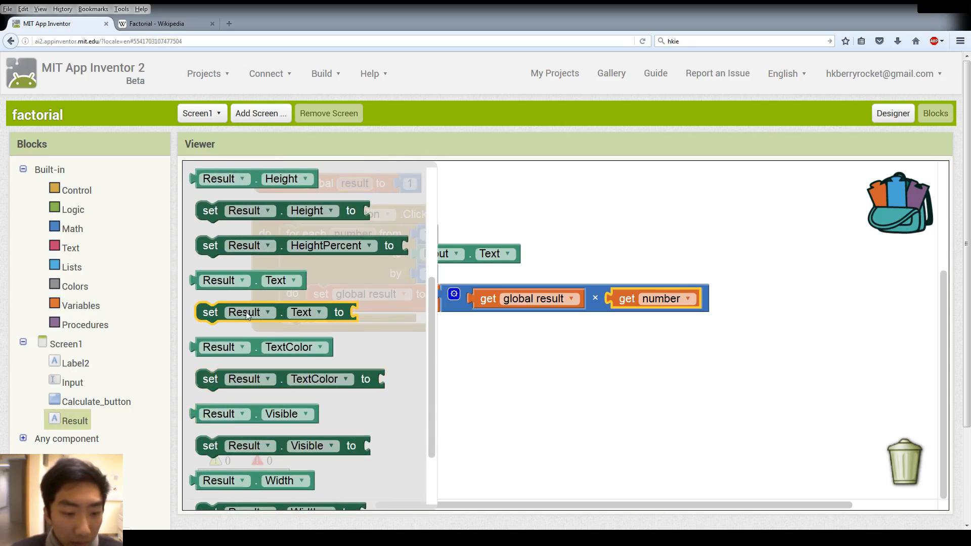
drag(275, 312, 365, 335)
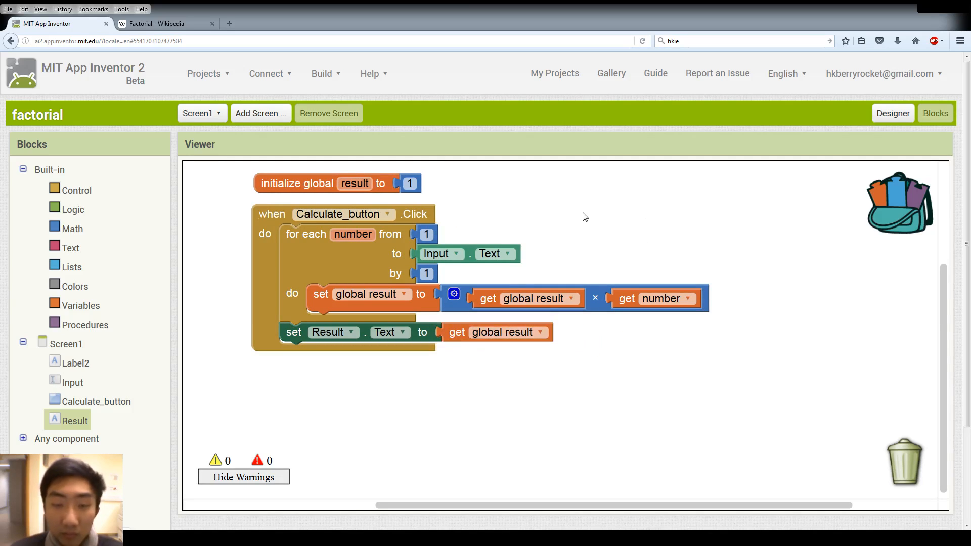
mouse_move(671, 243)
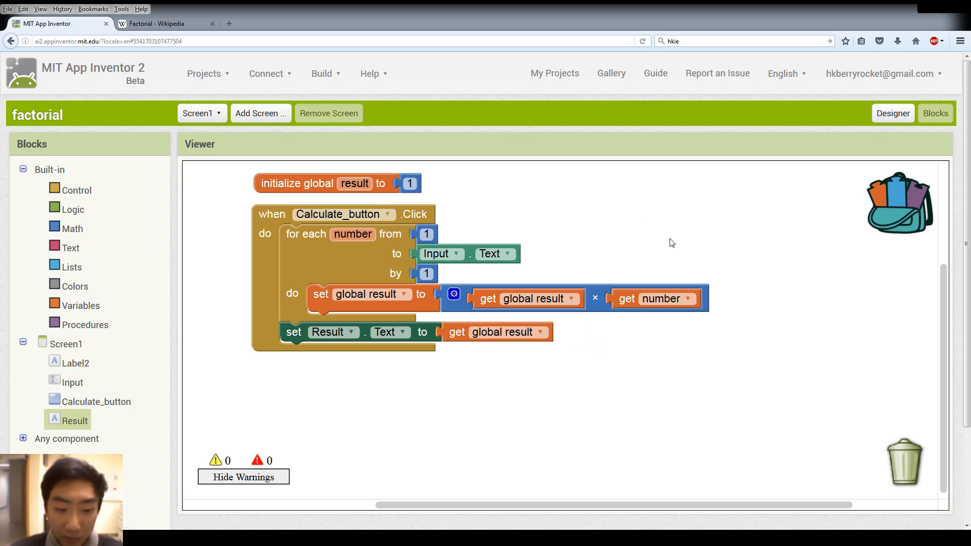
click(892, 113)
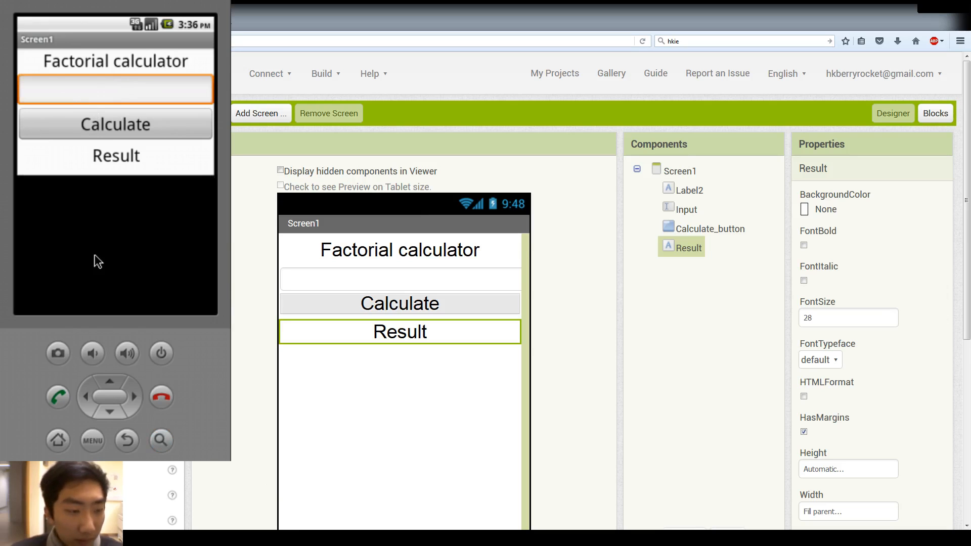
In the emulator, enter 5 and calculate, getting 120 in the Result label.
click(115, 89)
text(5)
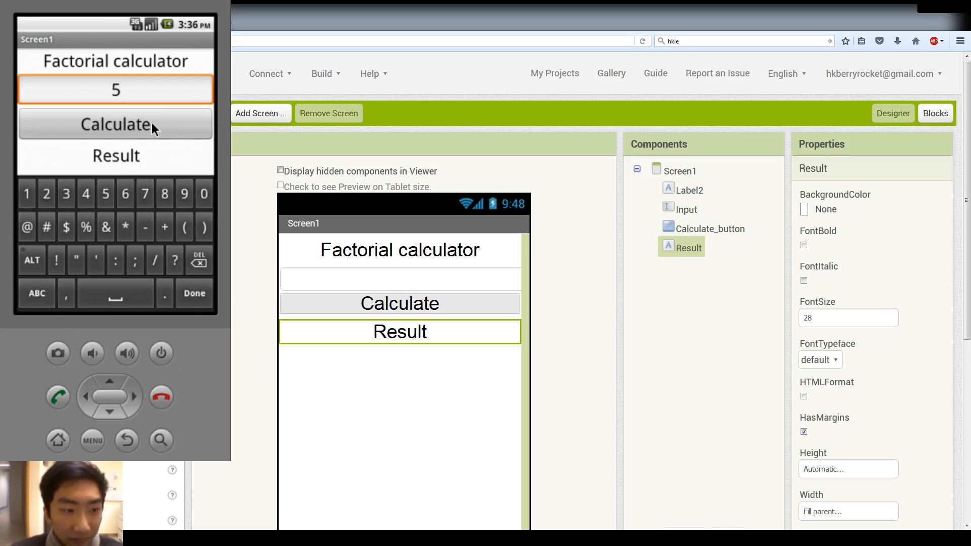
click(115, 123)
text(1)
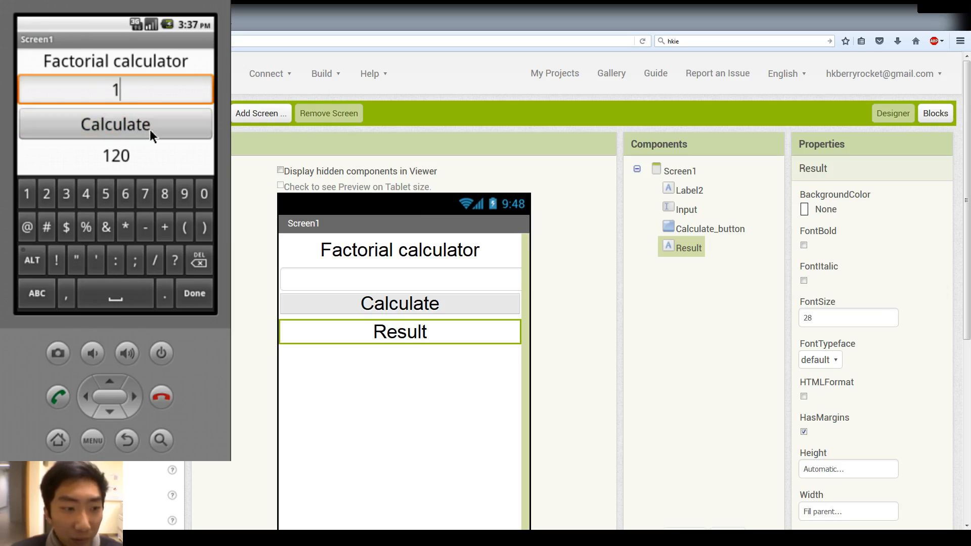
mouse_move(245, 98)
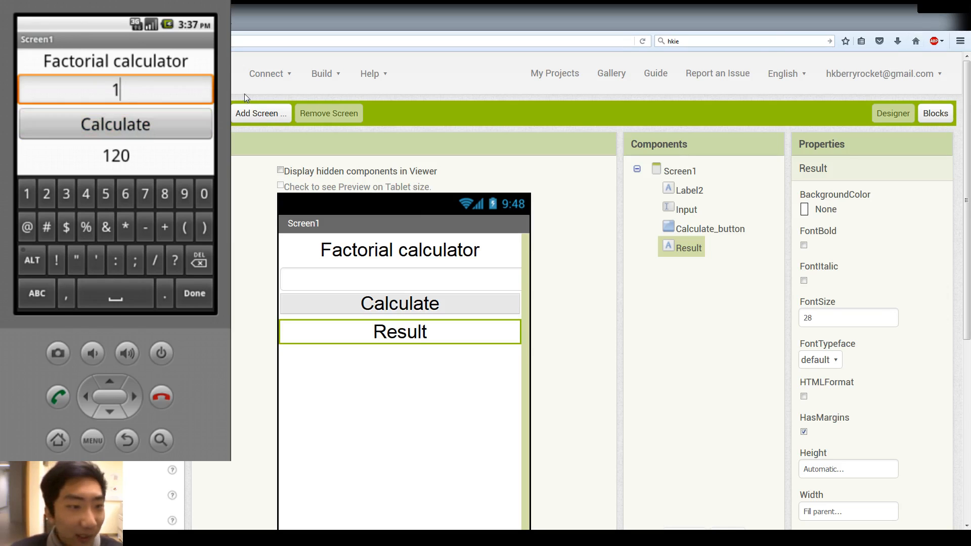
Add 'set global result to 1' as the first statement of the Calculate_button handler.
click(934, 113)
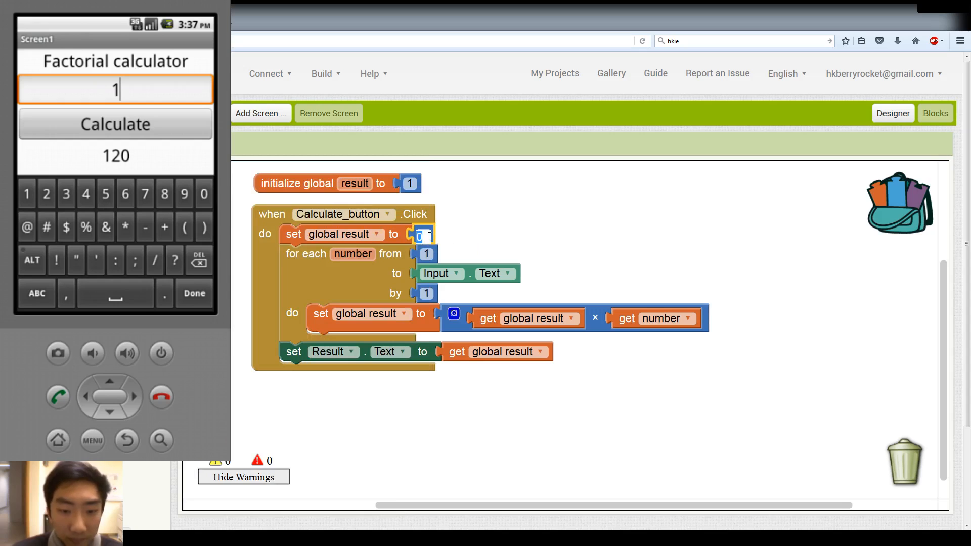
text(1)
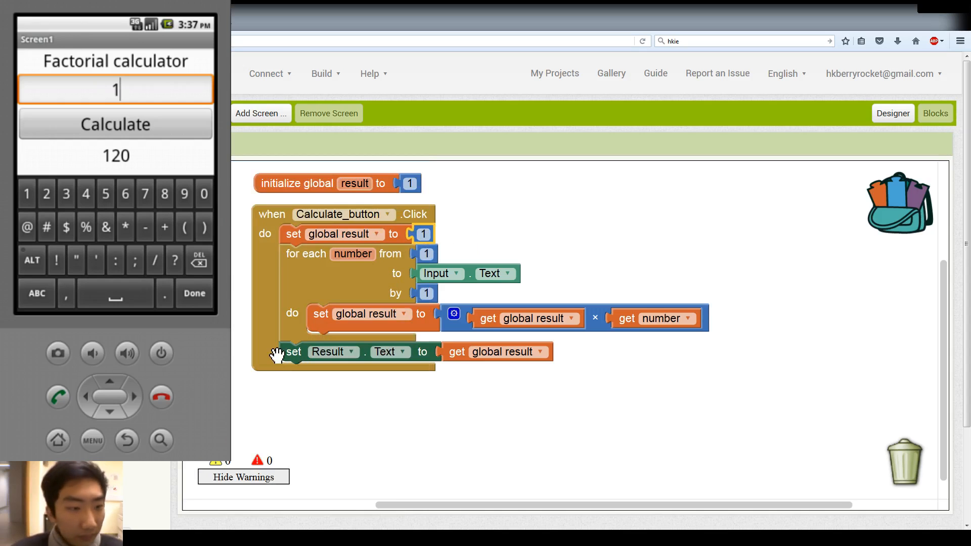
mouse_move(771, 197)
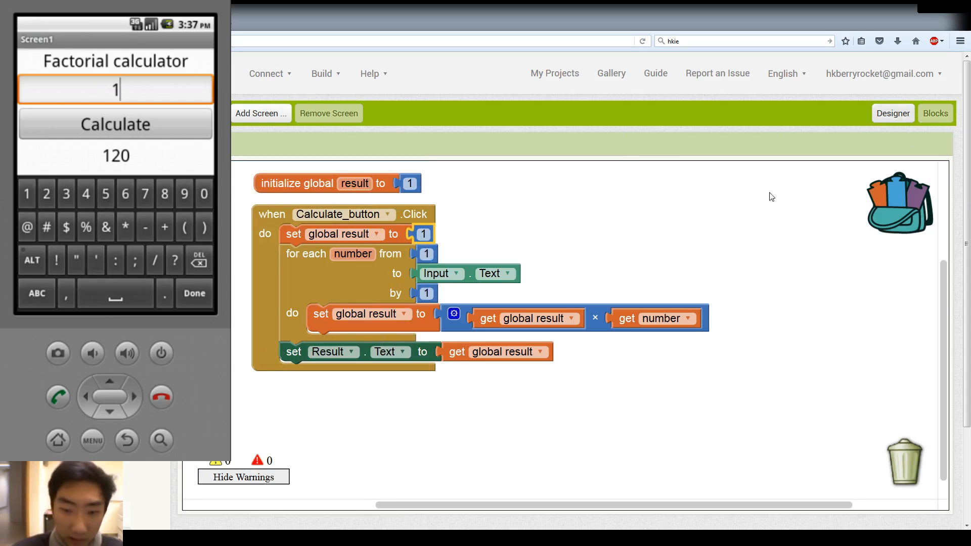
click(892, 113)
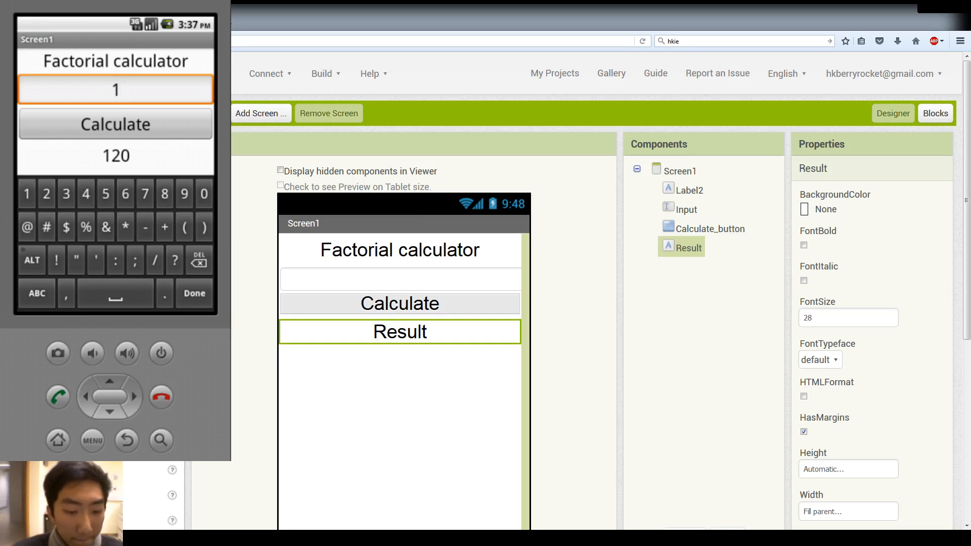
mouse_move(149, 160)
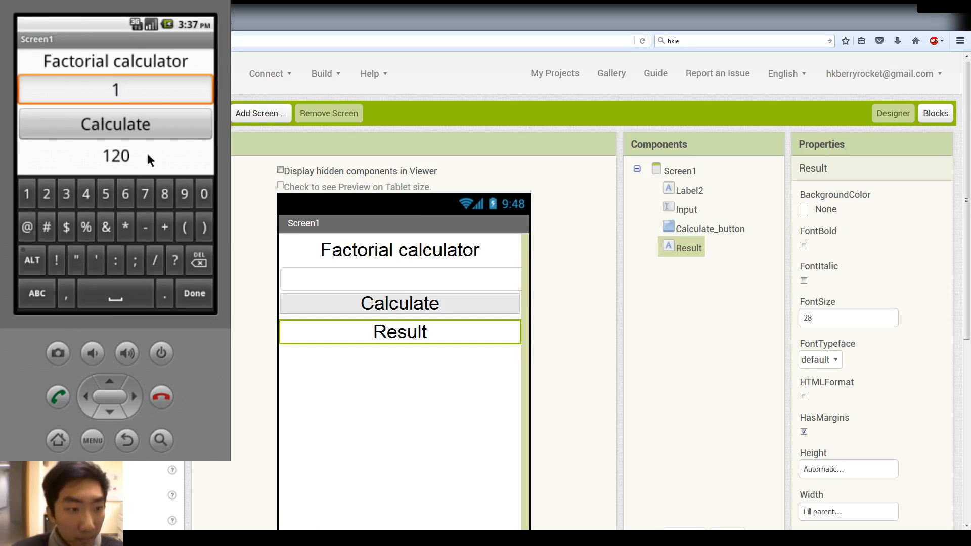
Test inputs 1 through 4 in the emulator, confirming 4 returns 24.
click(116, 123)
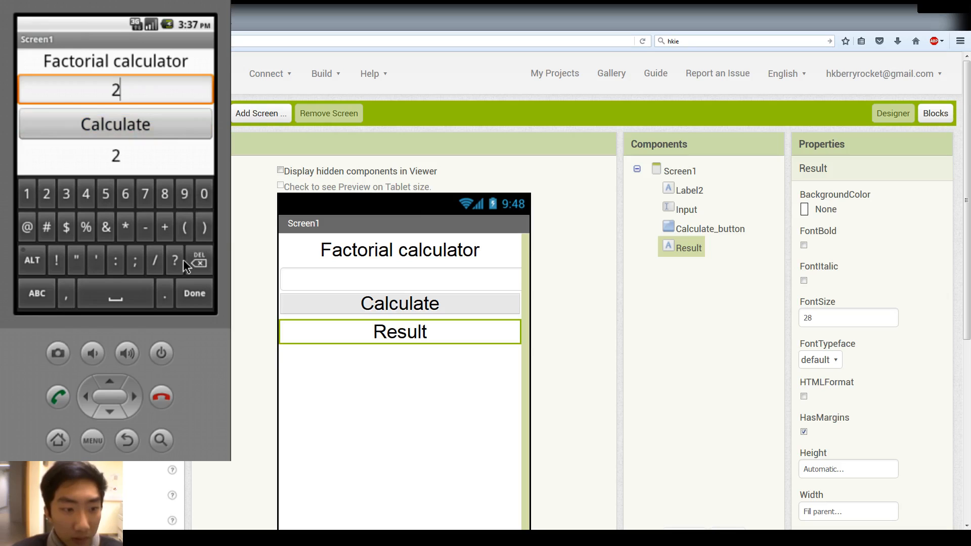
click(115, 123)
text(4)
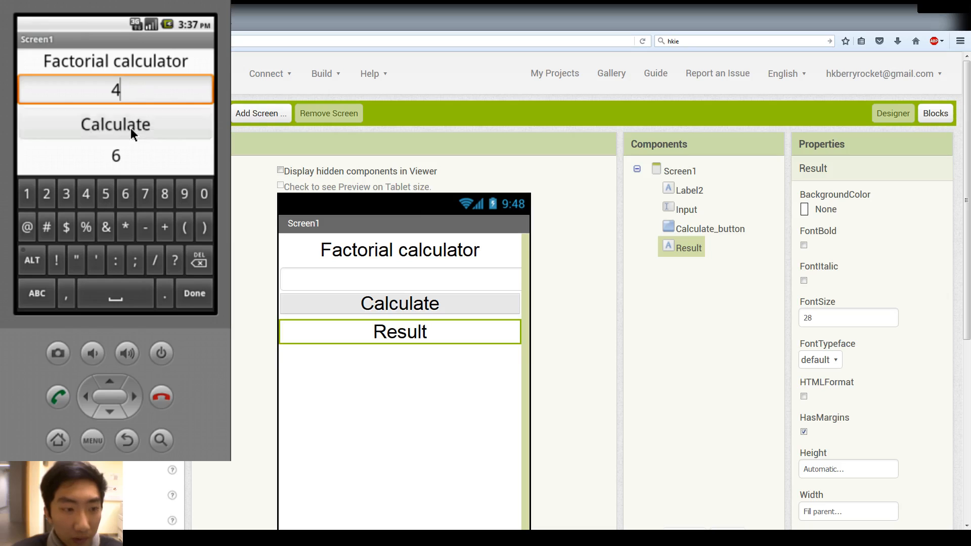
click(116, 124)
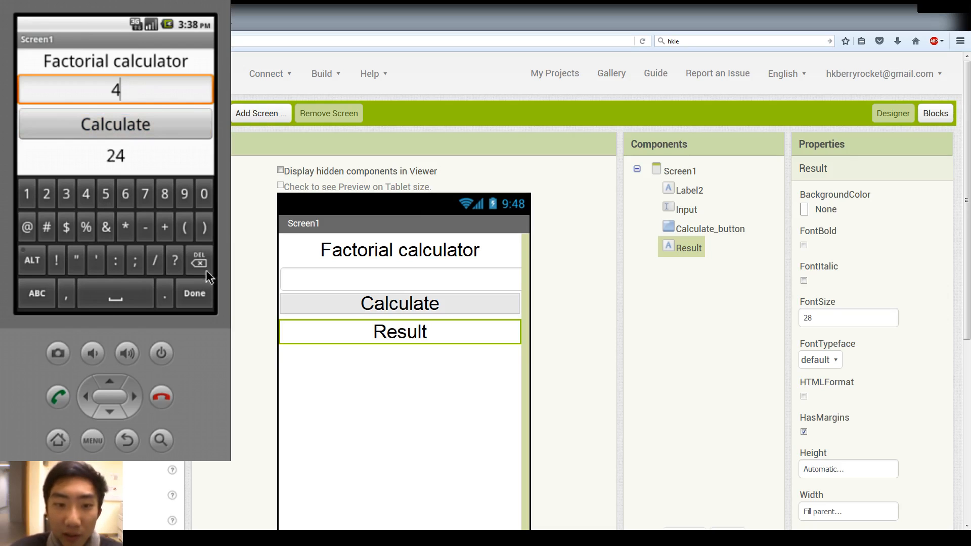
mouse_move(367, 130)
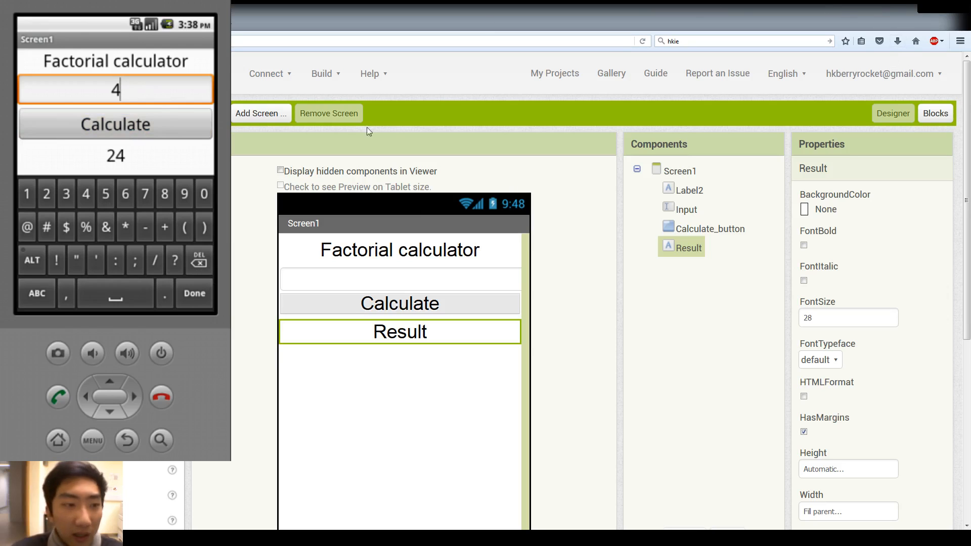